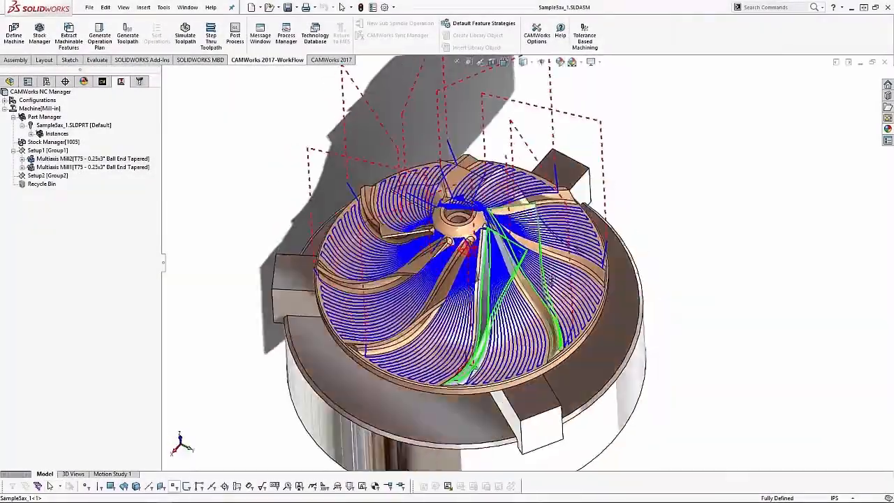
Load the impeller's multiaxis toolpaths into CAMWorks Virtual Machine for simulation
{"action": "left_click", "coordinate": [235, 33]}
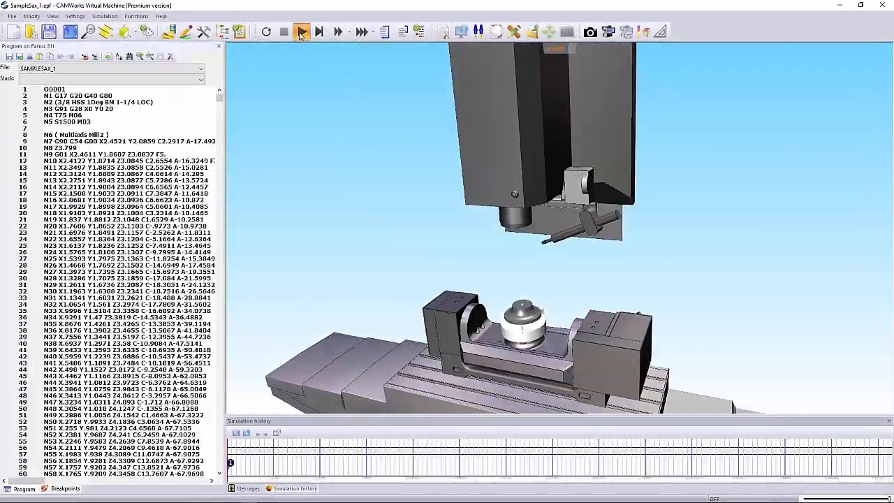
Play the Virtual Machine simulation so the tool starts cutting the impeller blank
{"action": "left_click", "coordinate": [301, 31]}
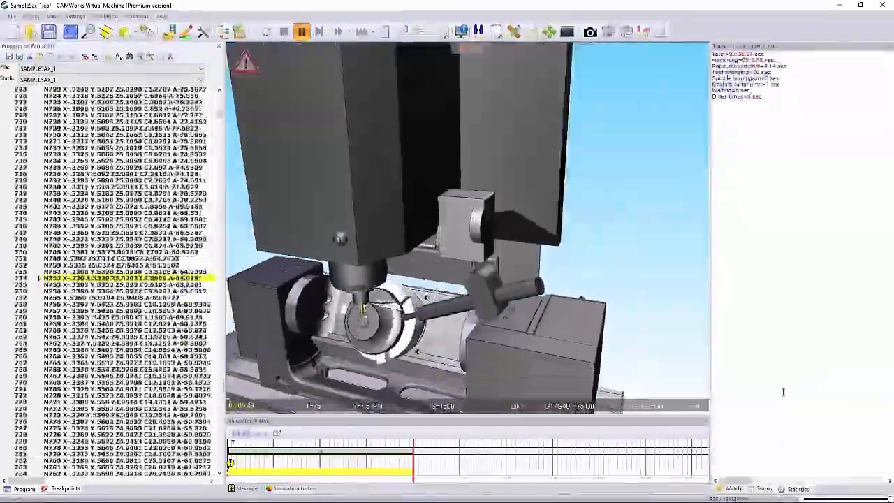